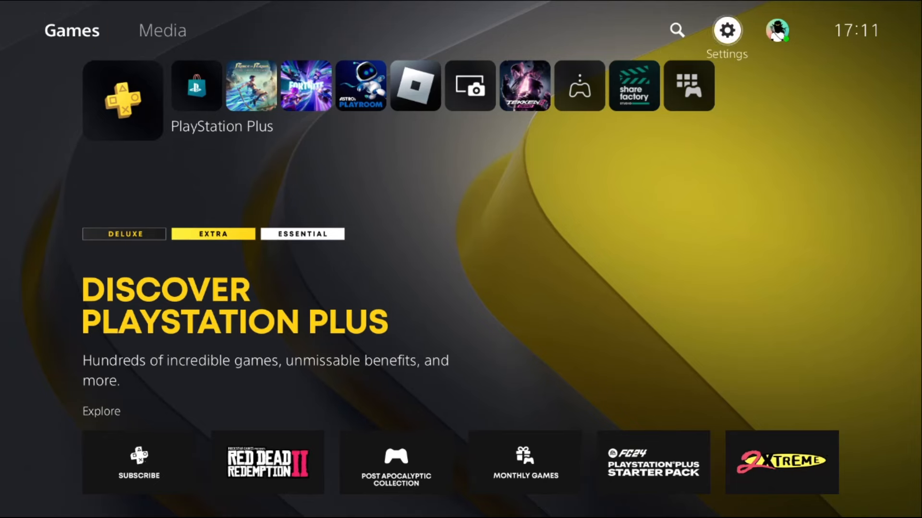
# Go from Home into Settings, then System, then the System Software options
pyautogui.click(728, 28)
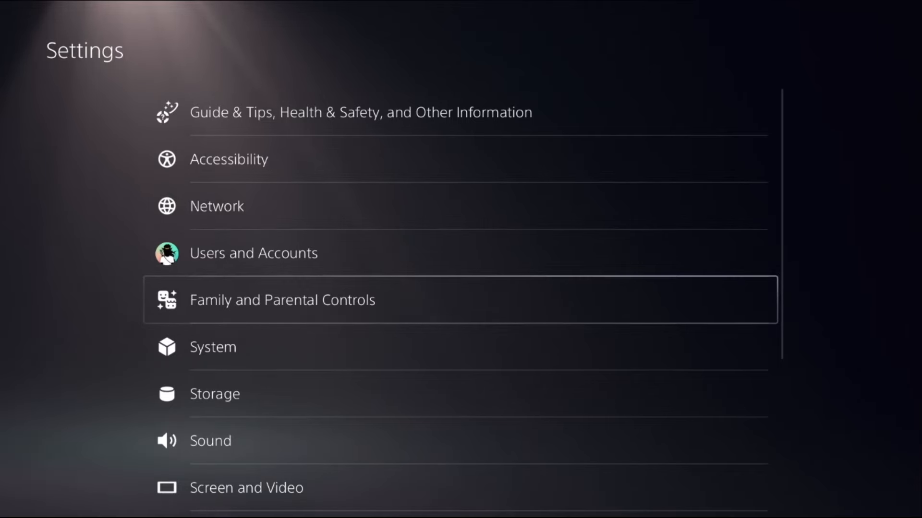
pyautogui.click(213, 347)
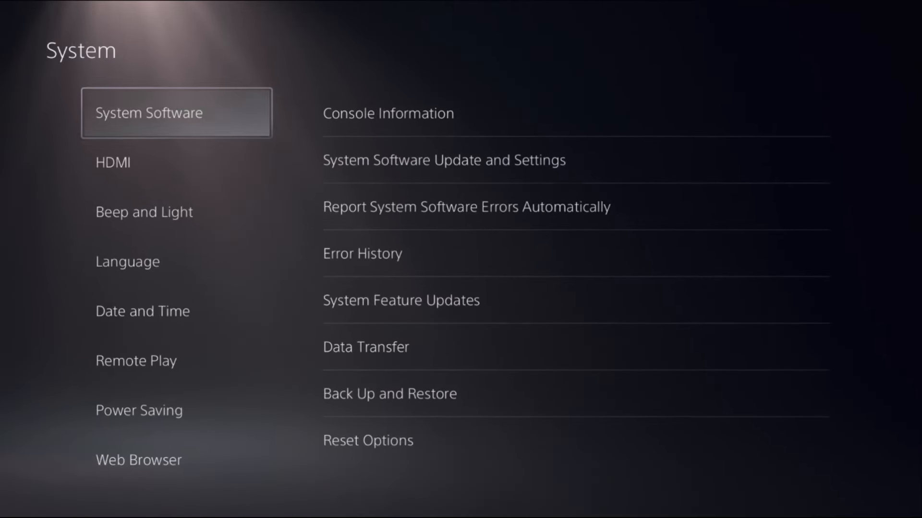
pyautogui.click(389, 113)
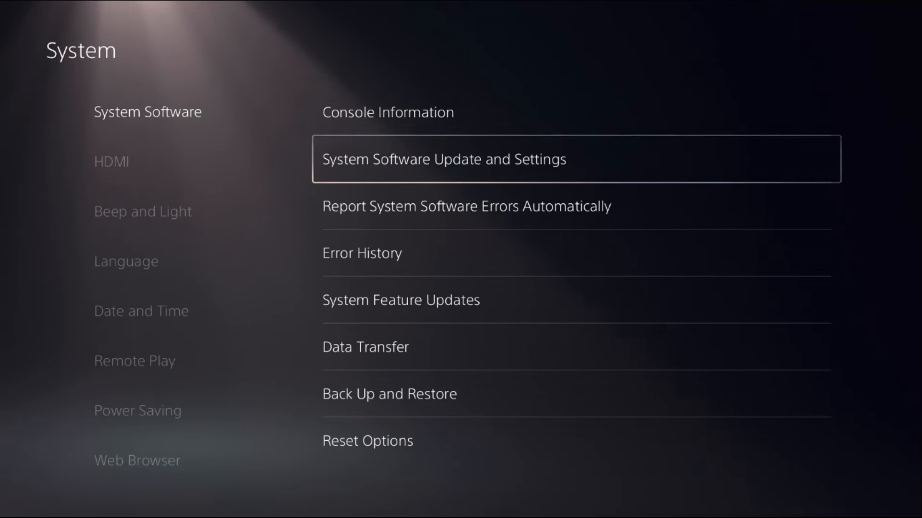
# Run Update System Software and acknowledge the 'latest version' message
pyautogui.click(447, 159)
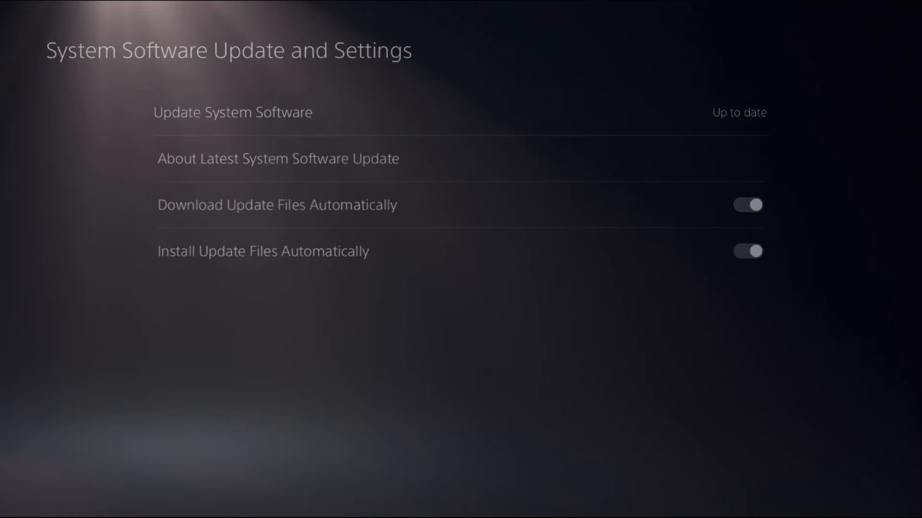
pyautogui.click(234, 111)
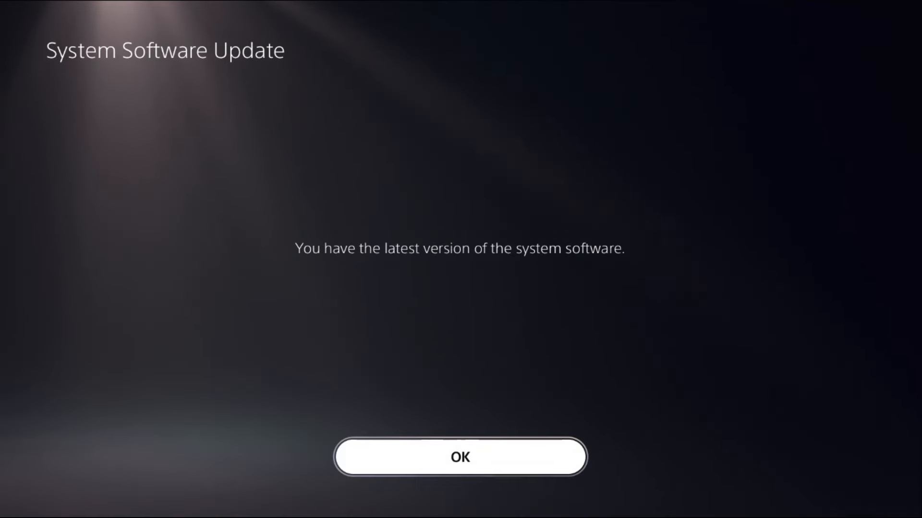
pyautogui.click(459, 461)
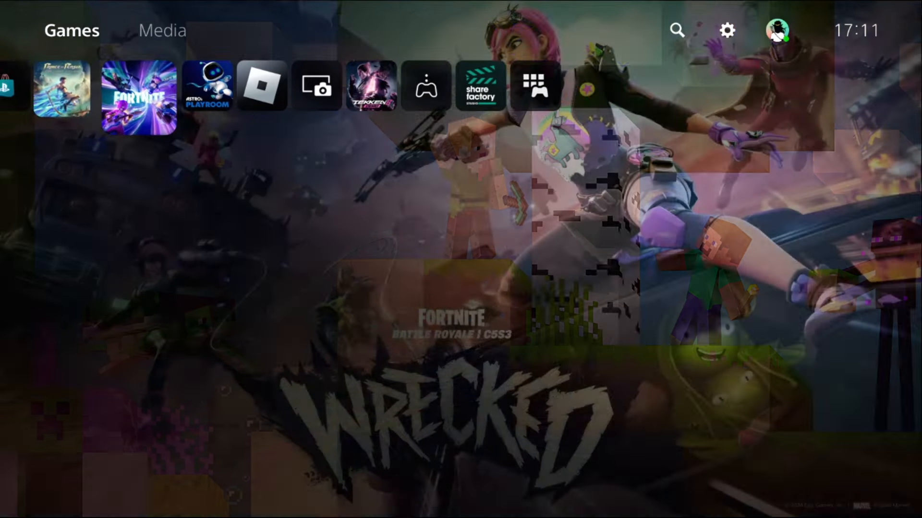
# Under Users and Accounts > Other, run Restore Licenses for downloaded content
pyautogui.click(134, 94)
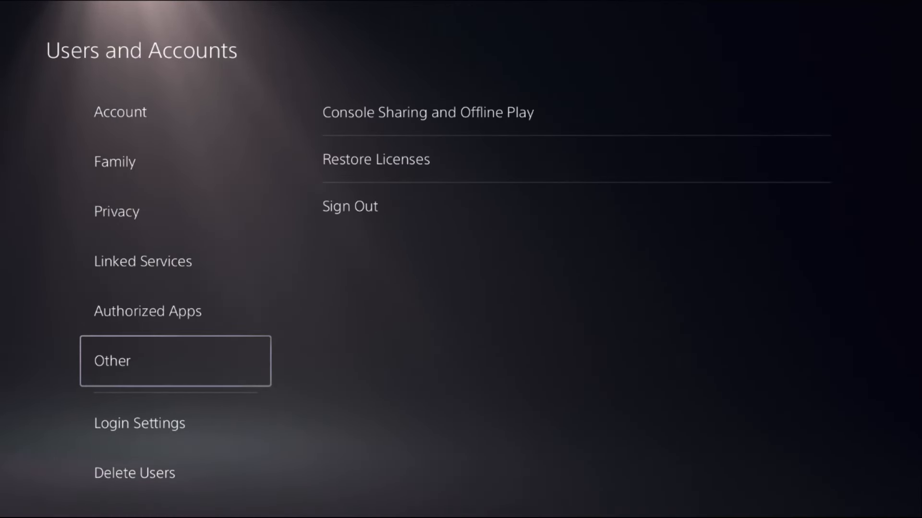
pyautogui.click(375, 159)
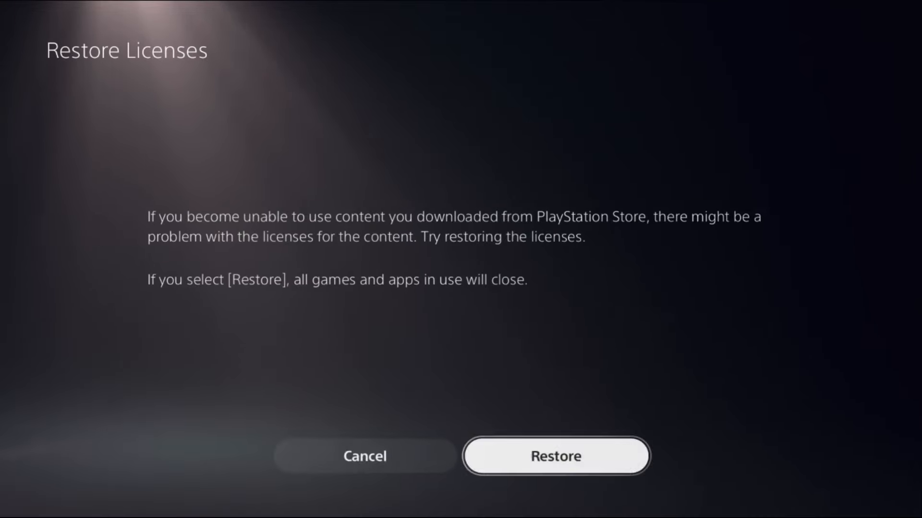
pyautogui.click(366, 456)
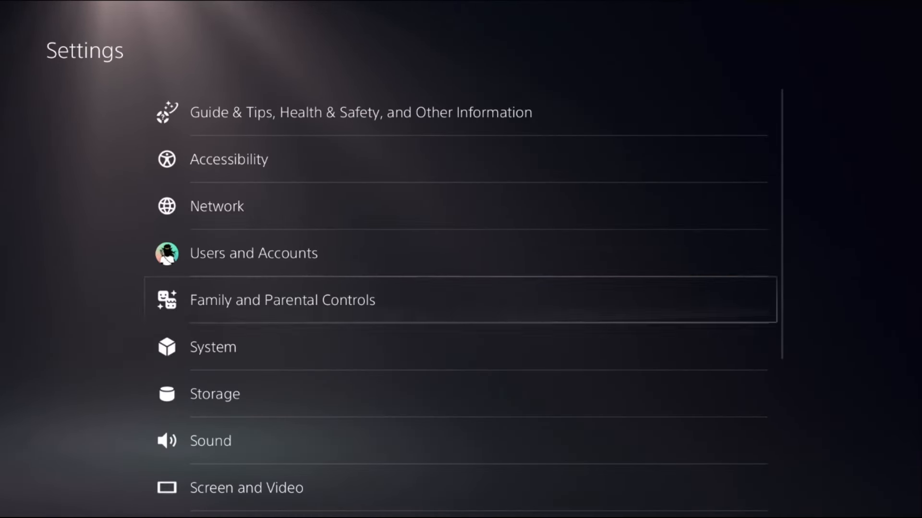
# Reach Network > Settings > Set Up Internet Connection for the Wi-Fi connection
pyautogui.click(217, 206)
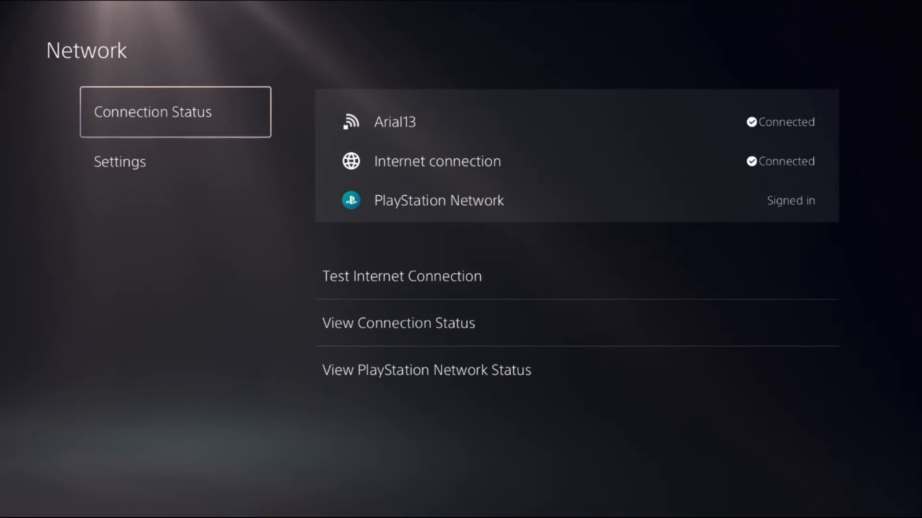
pyautogui.click(119, 174)
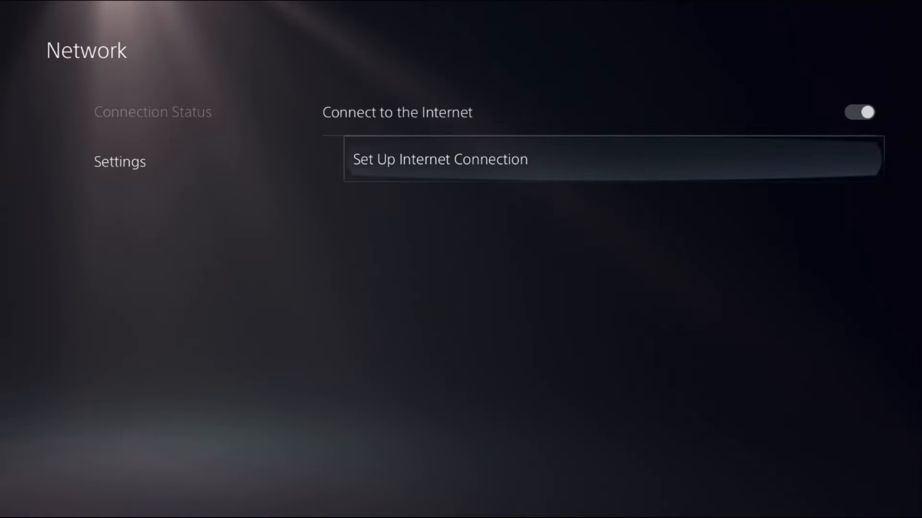
pyautogui.click(440, 159)
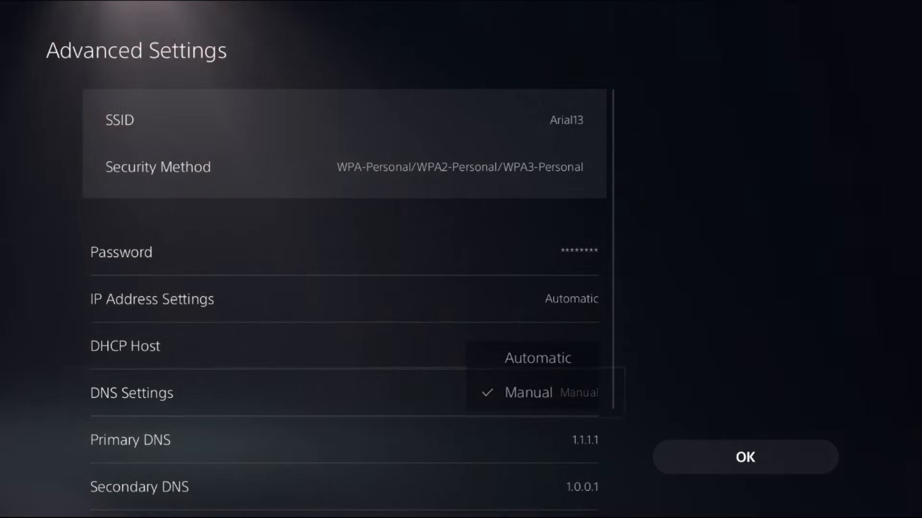
# Save manual DNS 1.1.1.1 / 1.0.0.1 in Advanced Settings, then restart the PS5
pyautogui.click(528, 392)
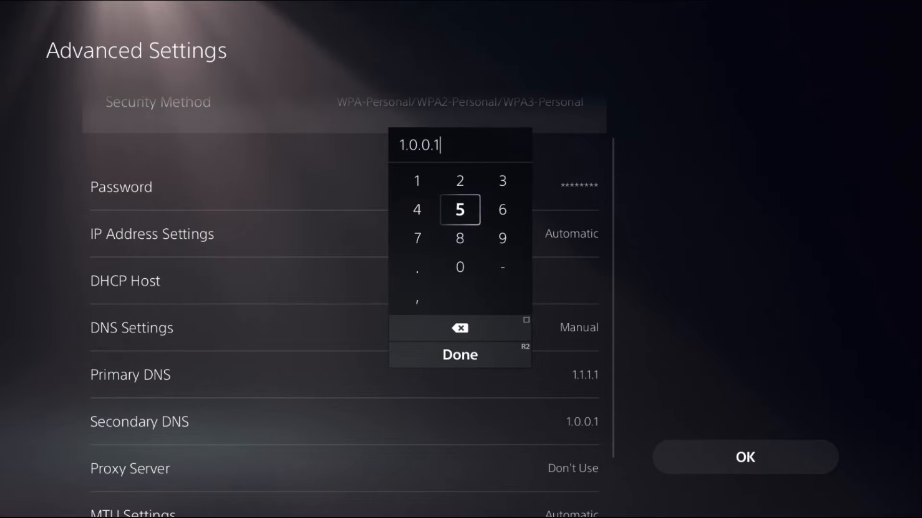
pyautogui.click(461, 355)
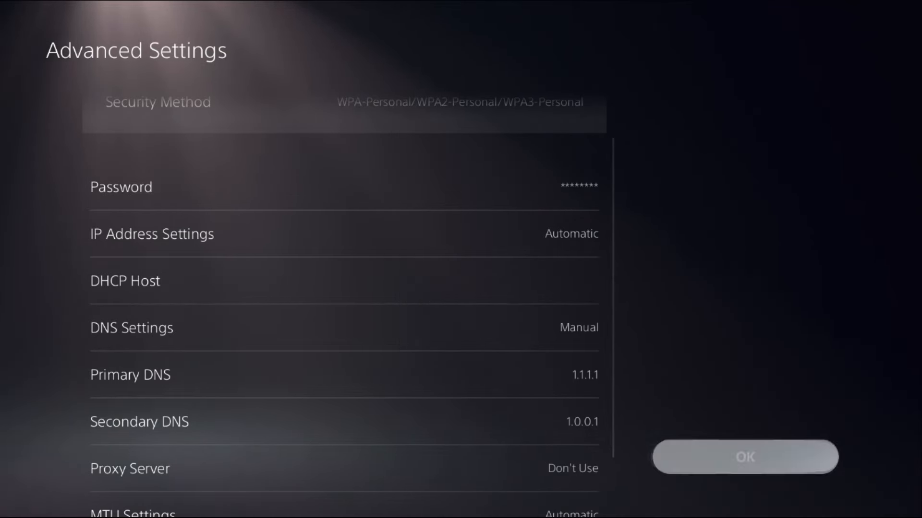
pyautogui.click(745, 458)
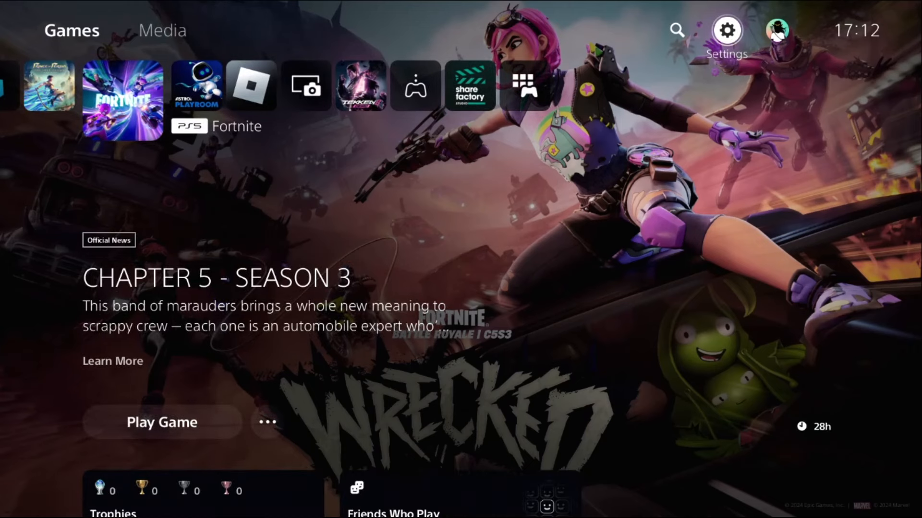
pyautogui.click(726, 483)
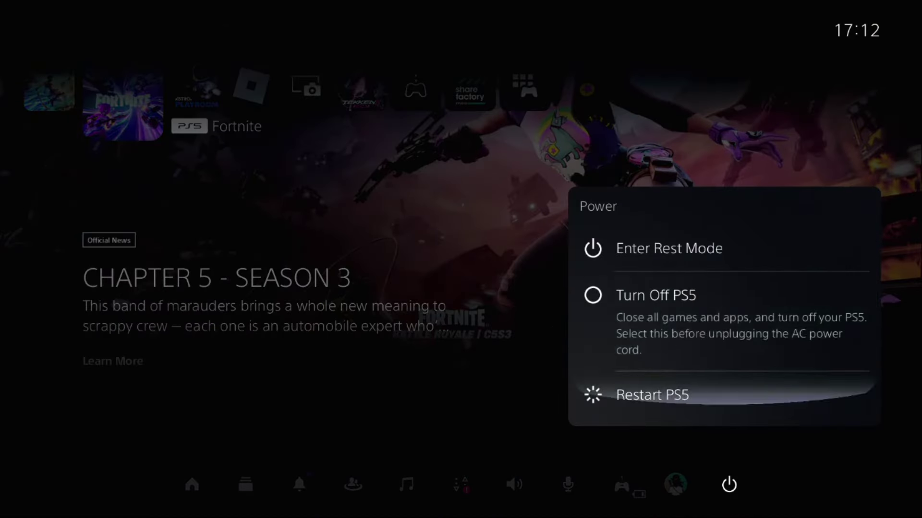